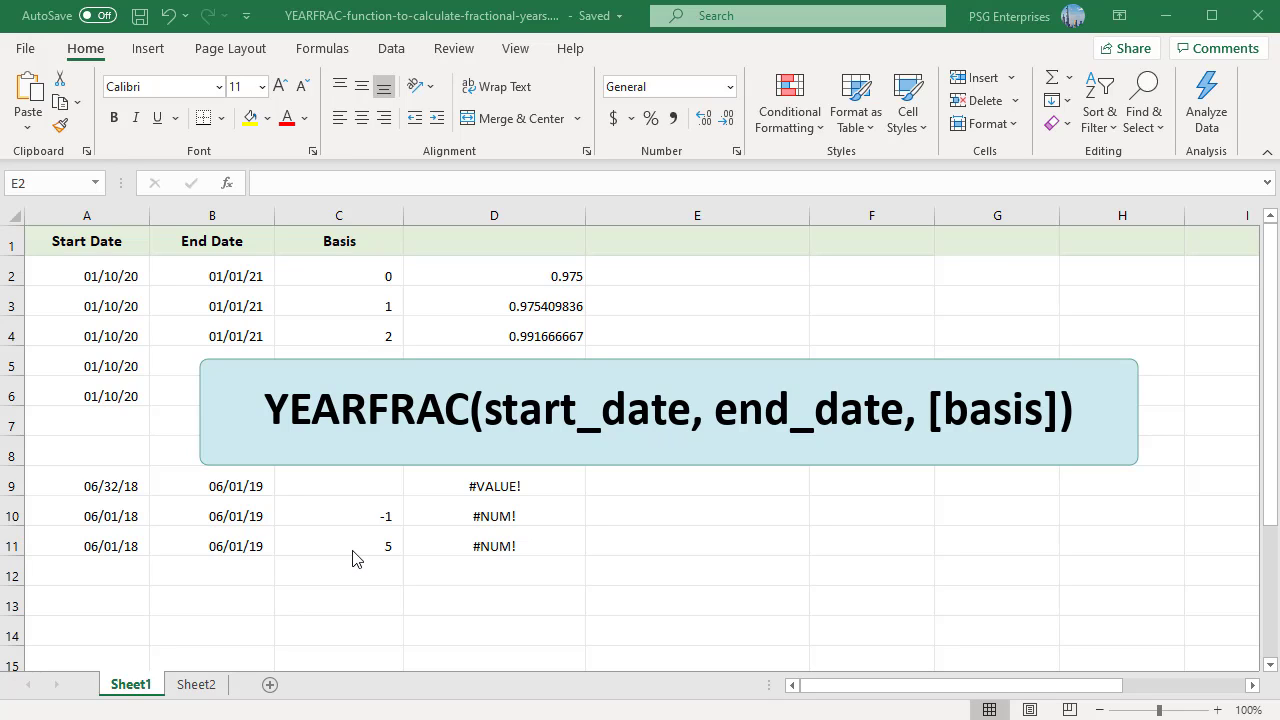
{"action": "mouse_move", "coordinate": [815, 467]}
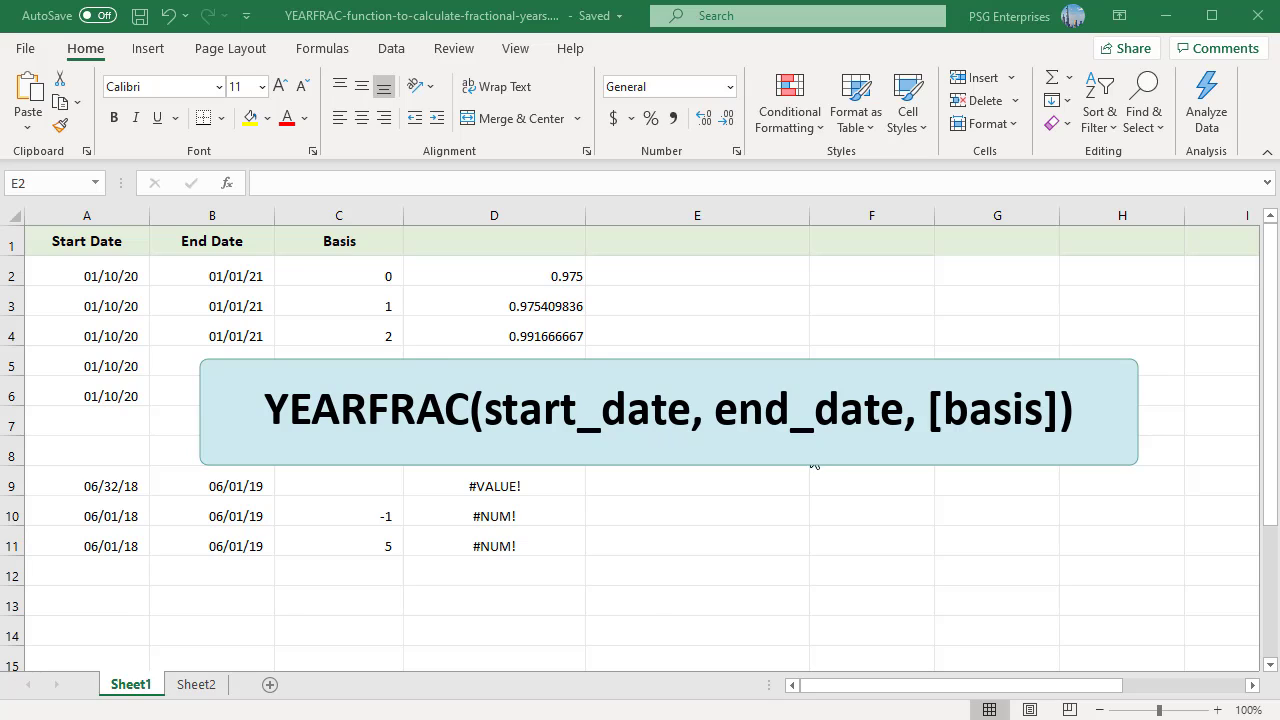
{"action": "mouse_move", "coordinate": [942, 465]}
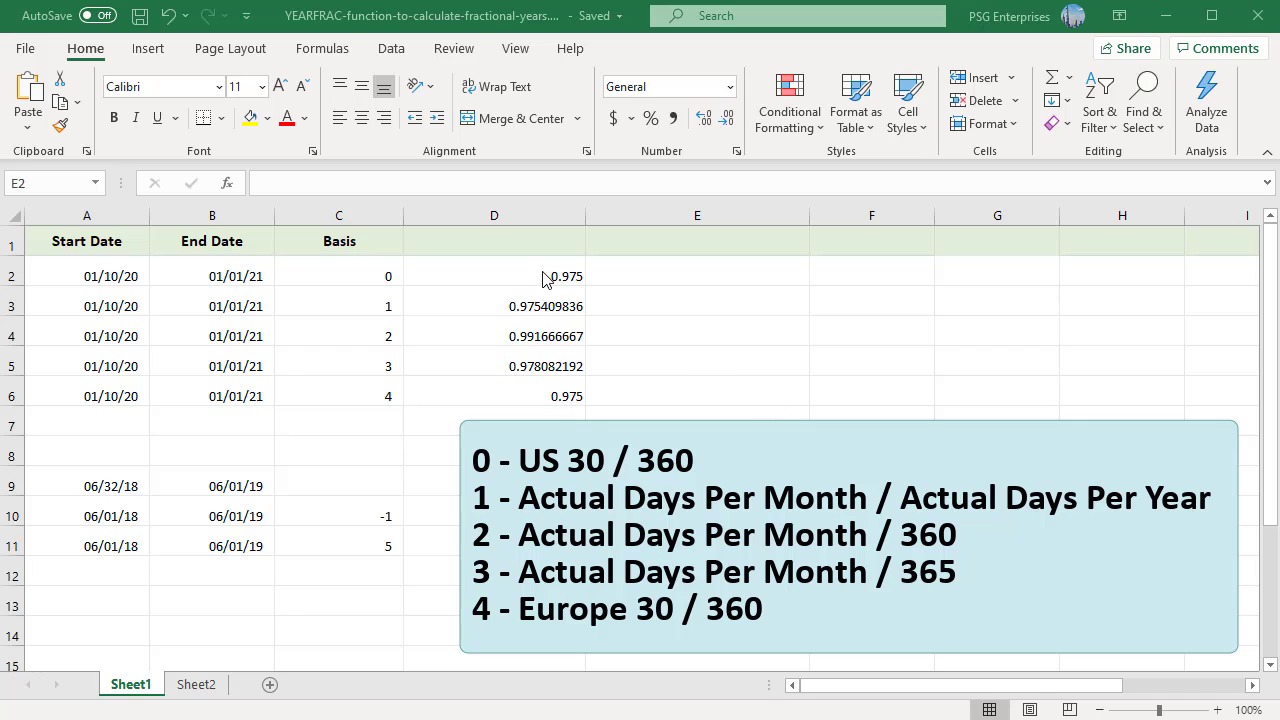
Inspect the column D YEARFRAC formulas for bases 0 to 4, then view Sheet2.
{"action": "left_click", "coordinate": [494, 276]}
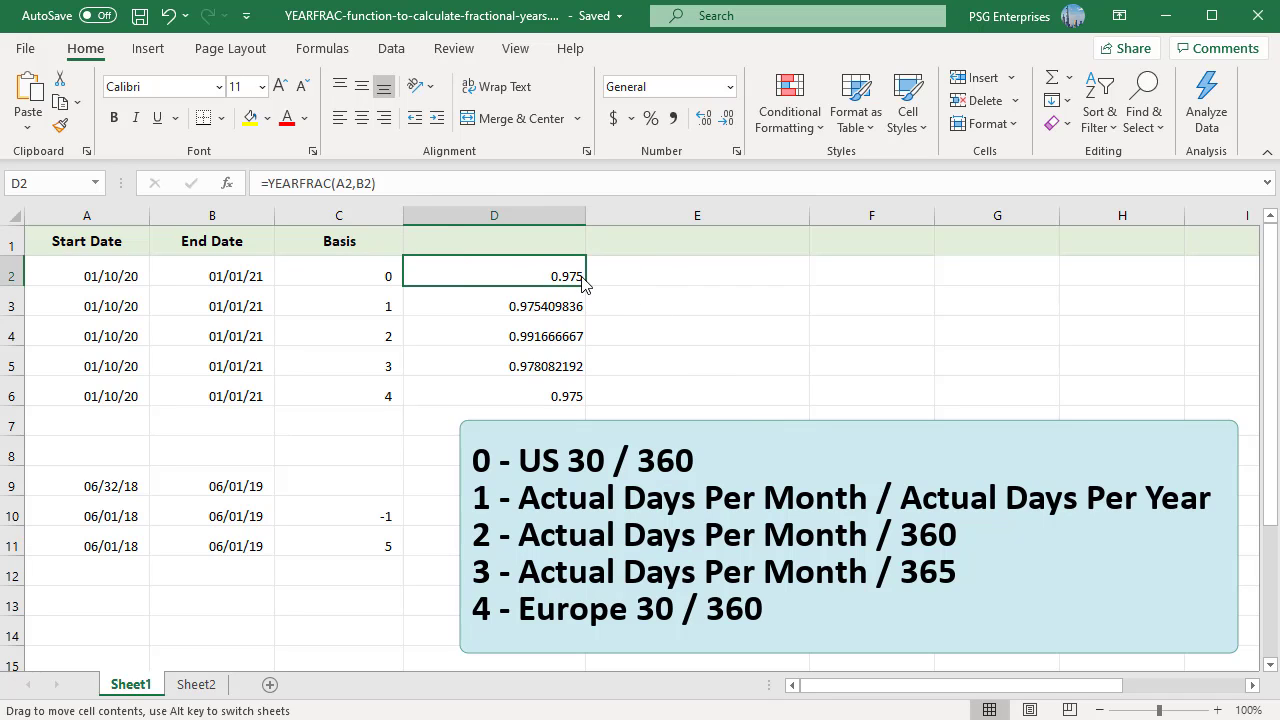
{"action": "double_click", "coordinate": [493, 276]}
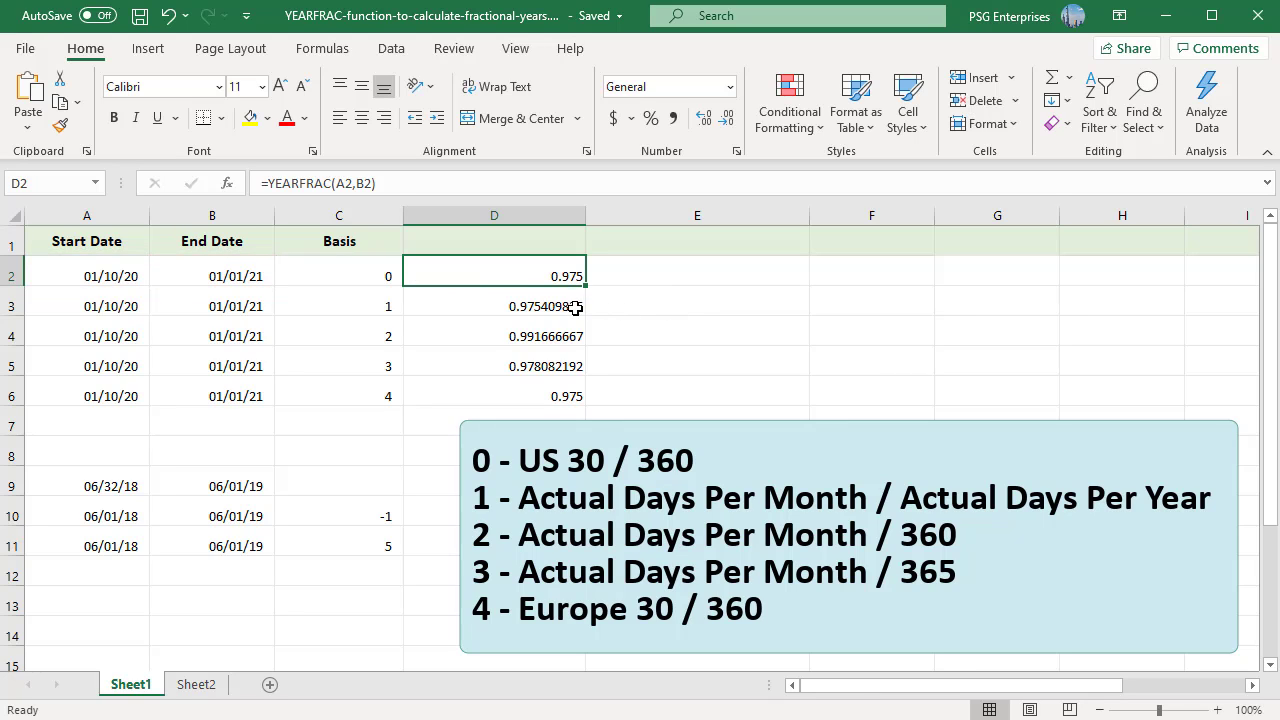
{"action": "double_click", "coordinate": [494, 306]}
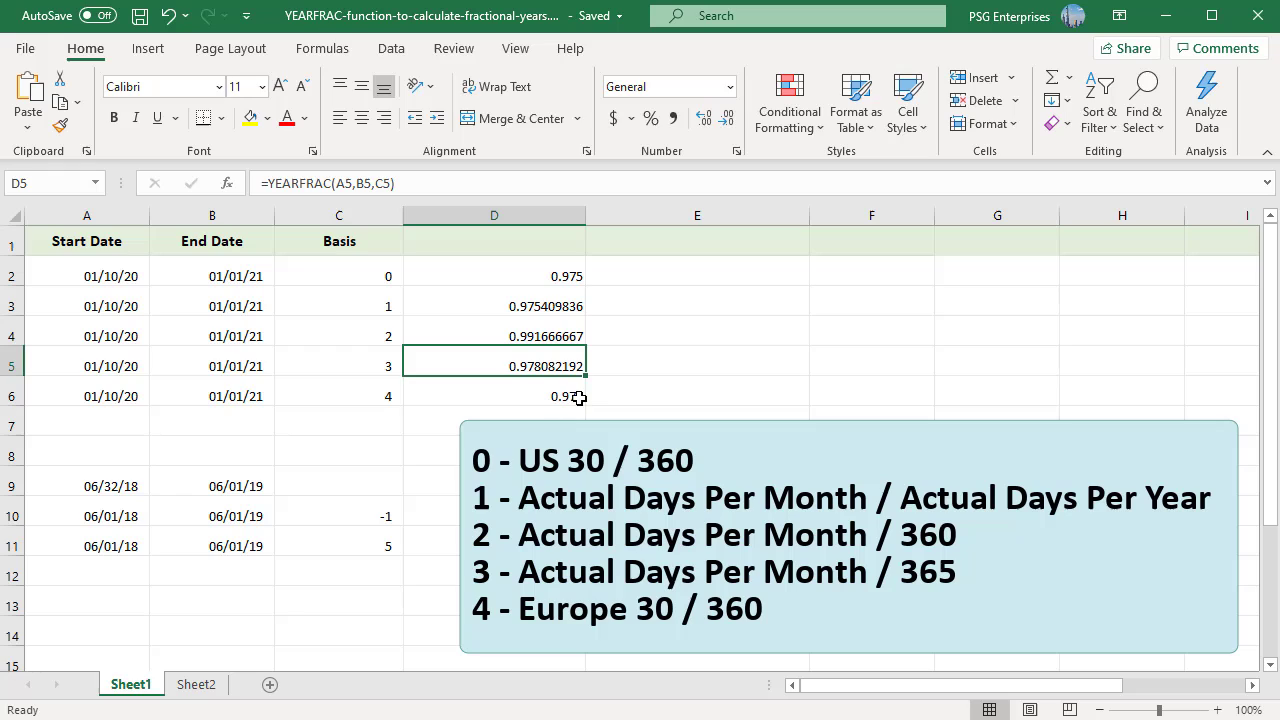
{"action": "double_click", "coordinate": [494, 396]}
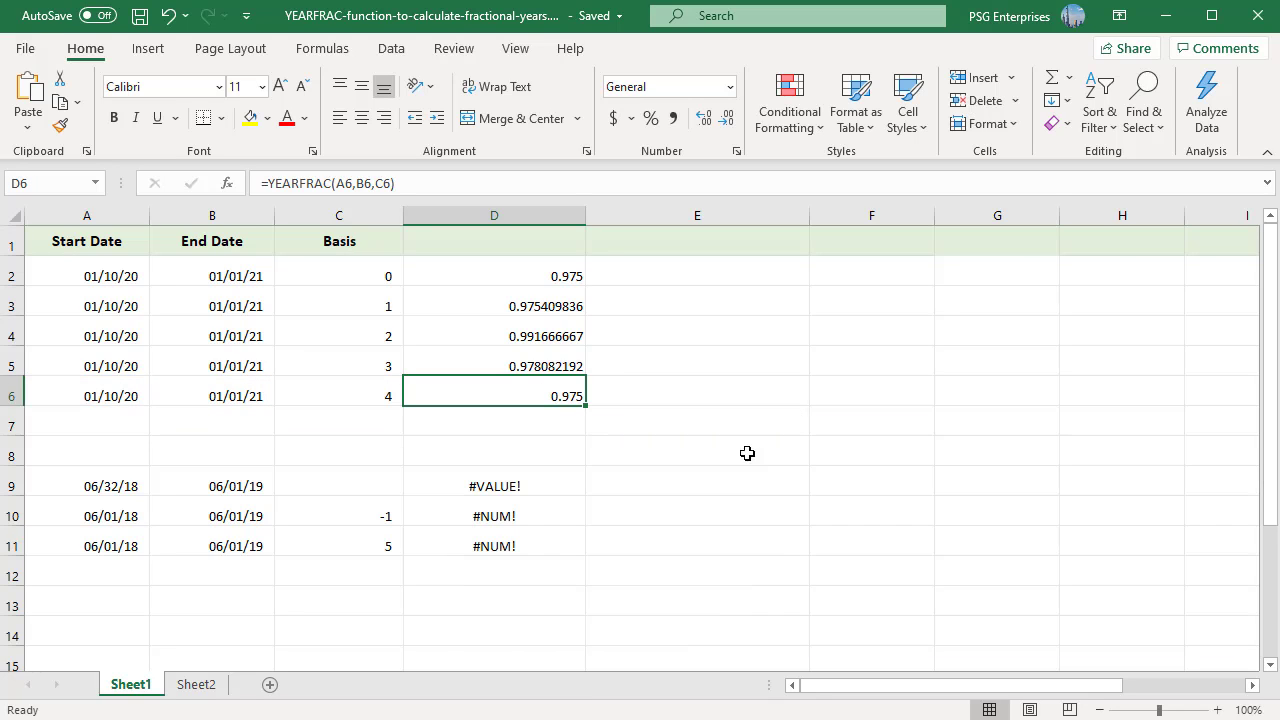
{"action": "left_click", "coordinate": [196, 684]}
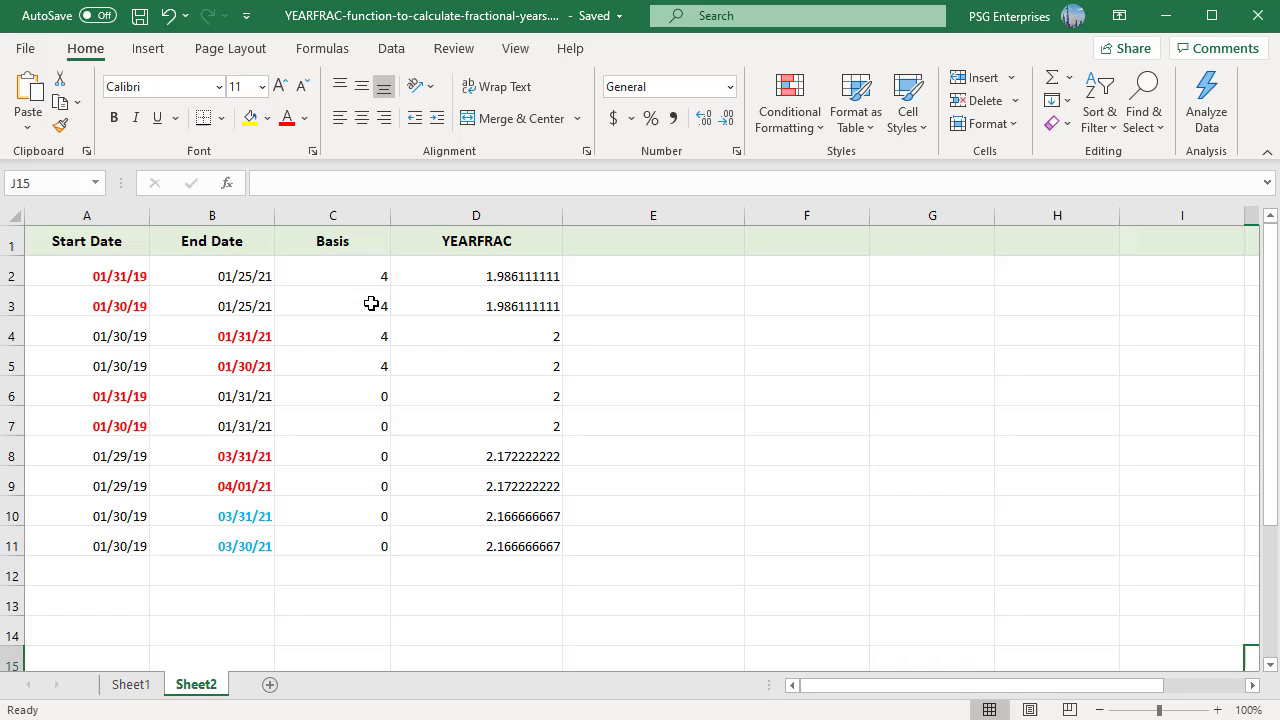
{"action": "mouse_move", "coordinate": [655, 315]}
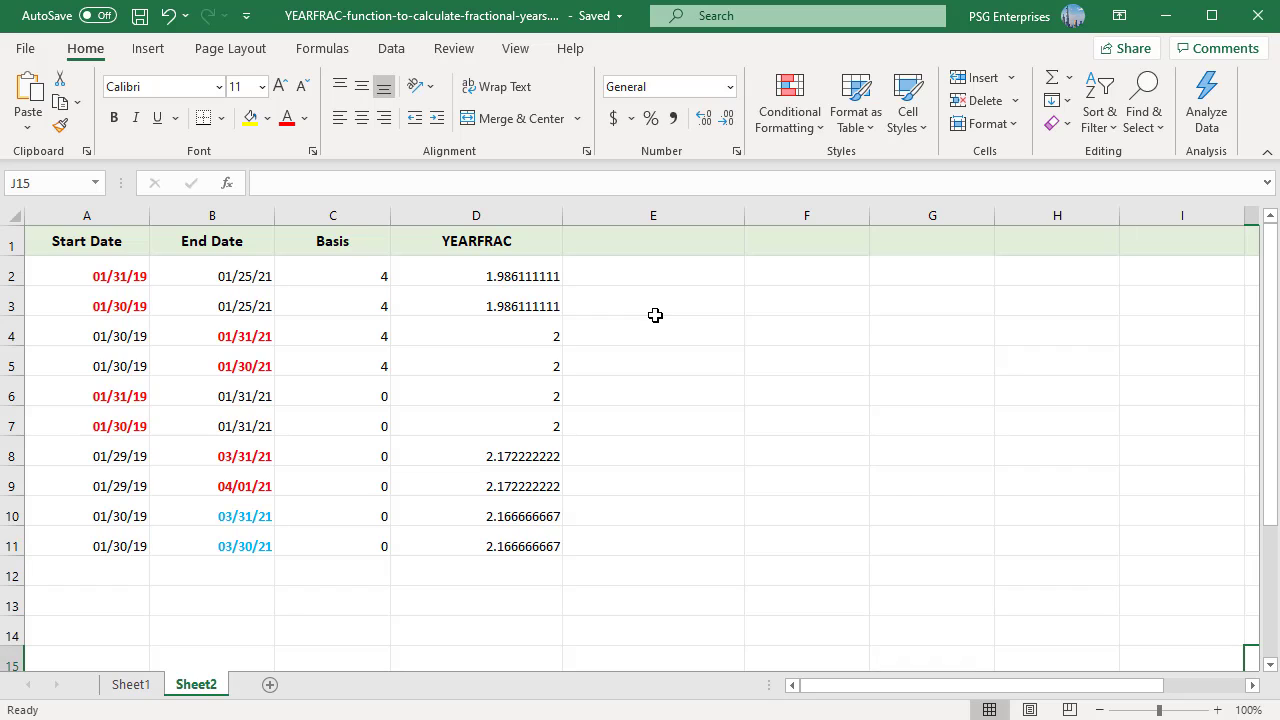
{"action": "mouse_move", "coordinate": [470, 387]}
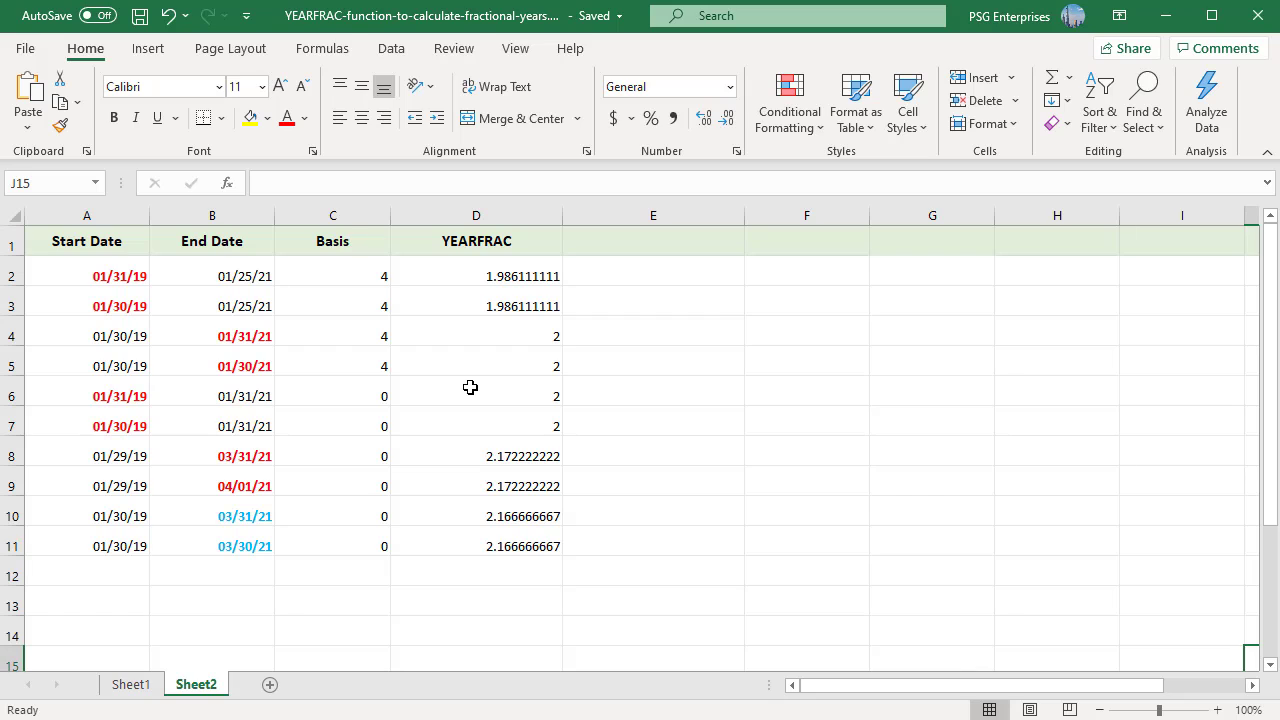
{"action": "mouse_move", "coordinate": [307, 382]}
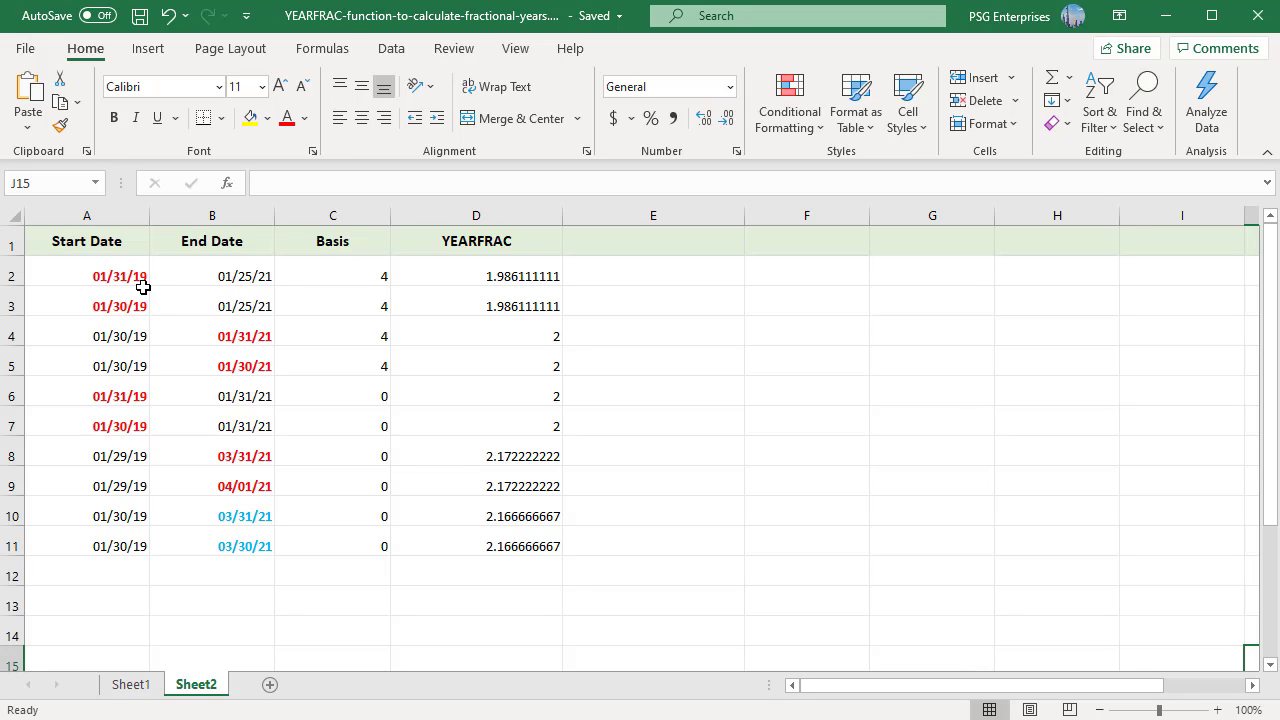
{"action": "mouse_move", "coordinate": [275, 288]}
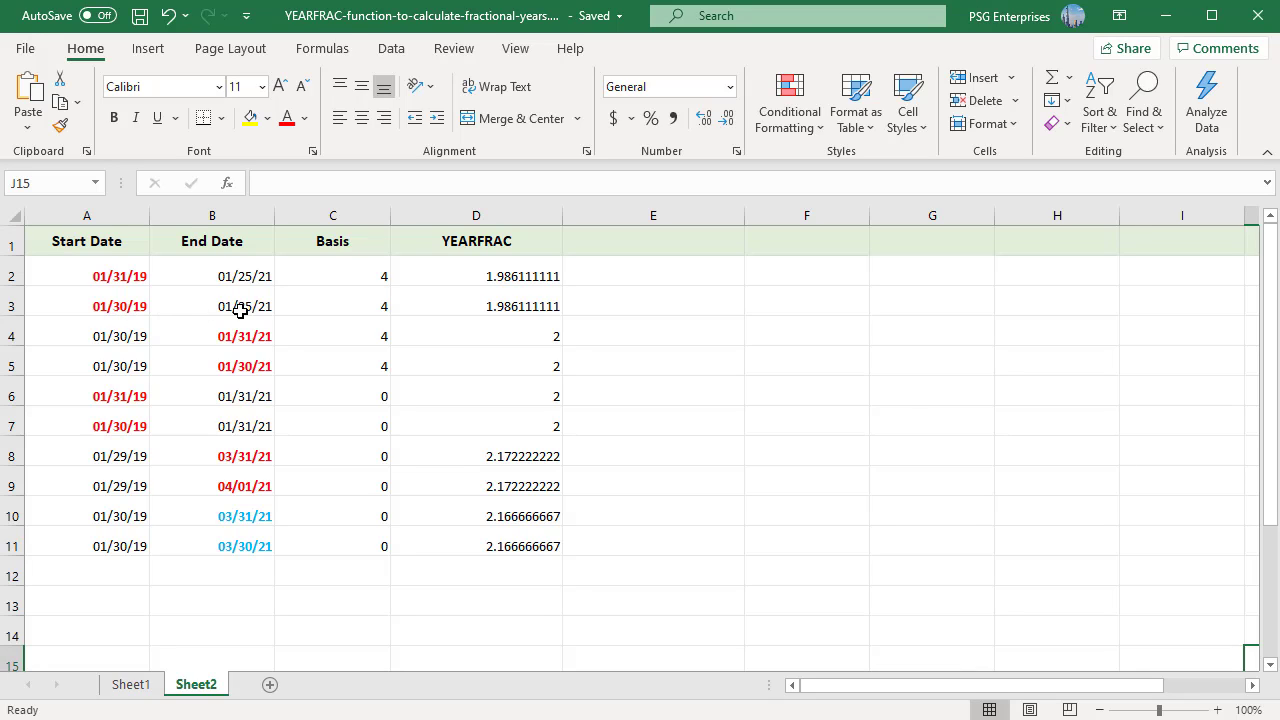
{"action": "mouse_move", "coordinate": [500, 313]}
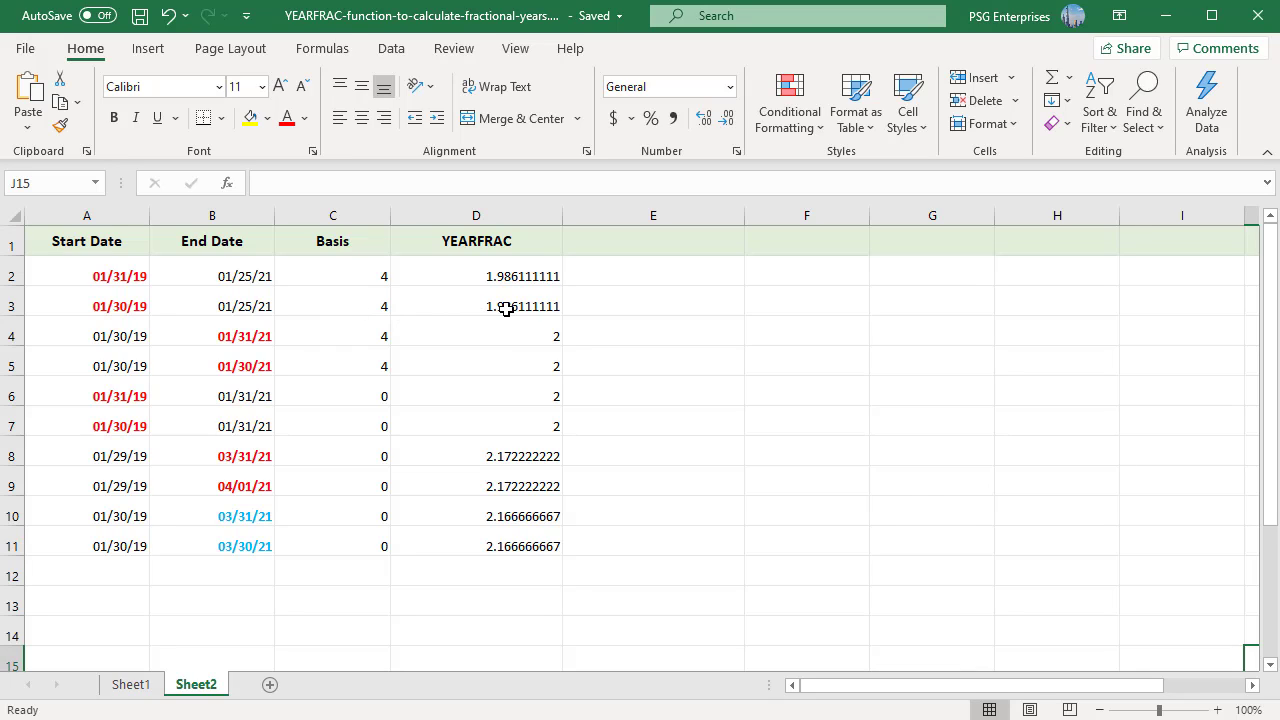
{"action": "mouse_move", "coordinate": [123, 351]}
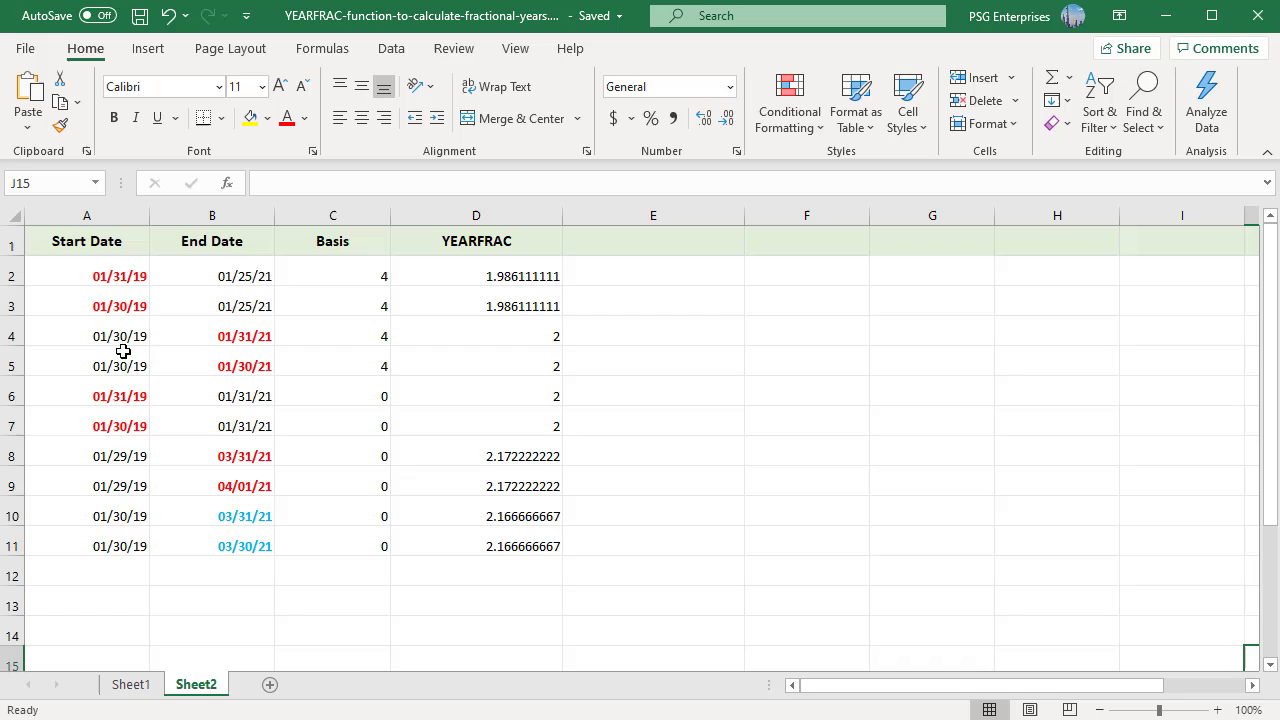
{"action": "mouse_move", "coordinate": [155, 390]}
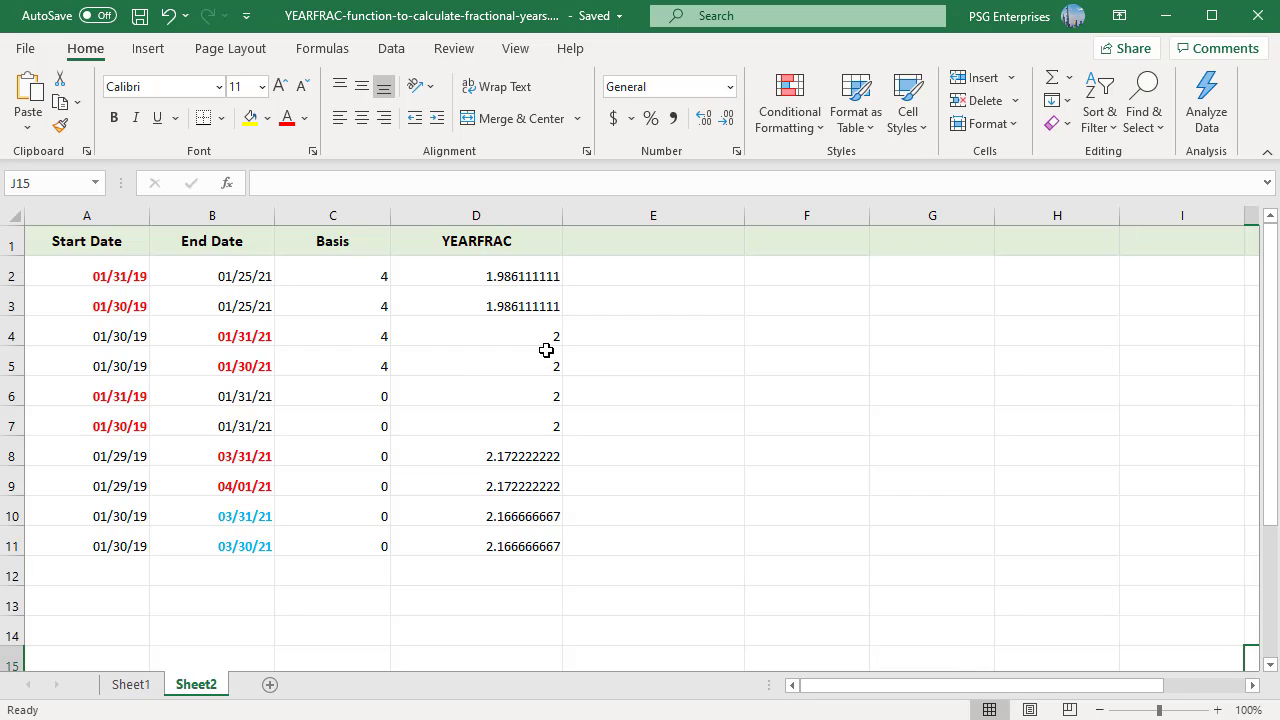
{"action": "mouse_move", "coordinate": [728, 444]}
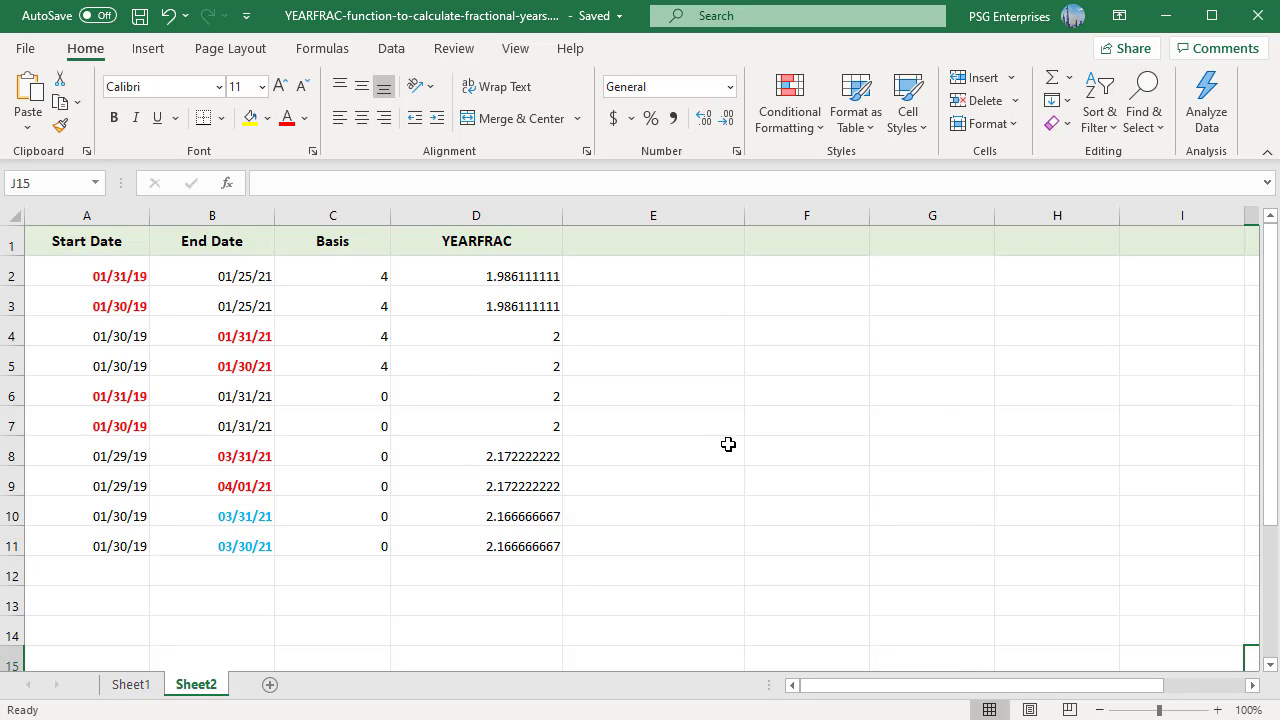
{"action": "mouse_move", "coordinate": [812, 478]}
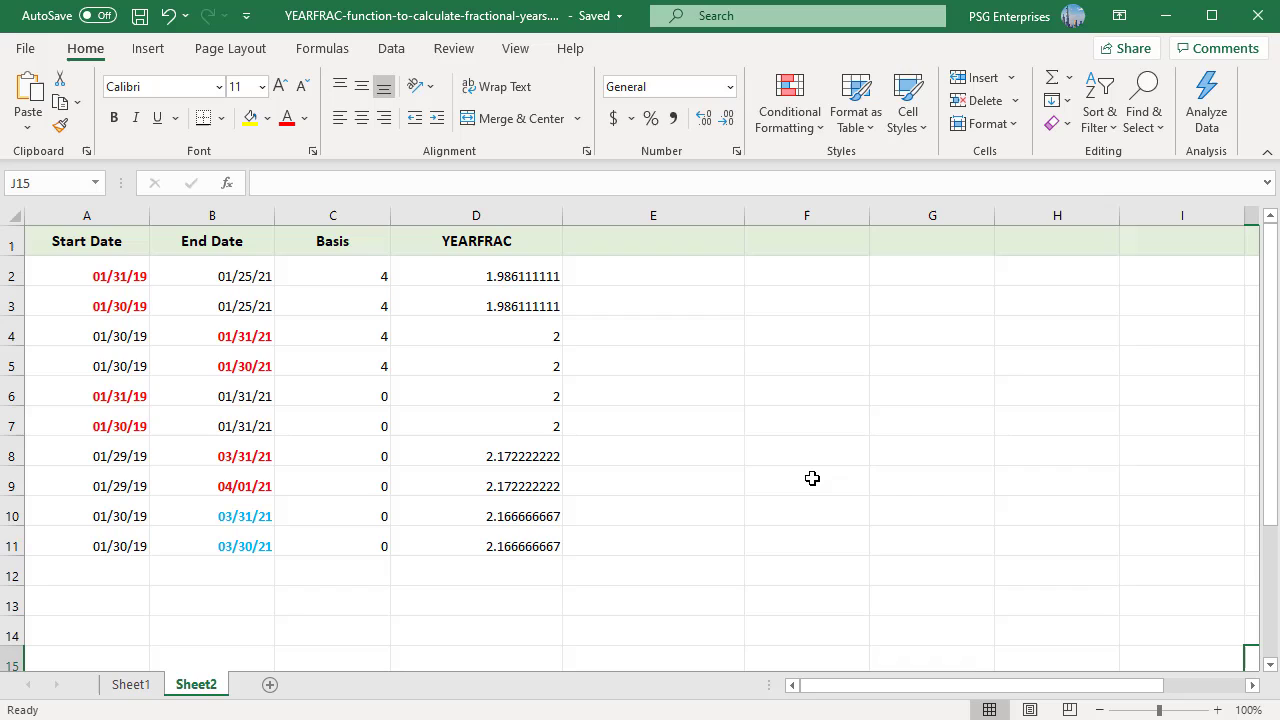
{"action": "mouse_move", "coordinate": [759, 491]}
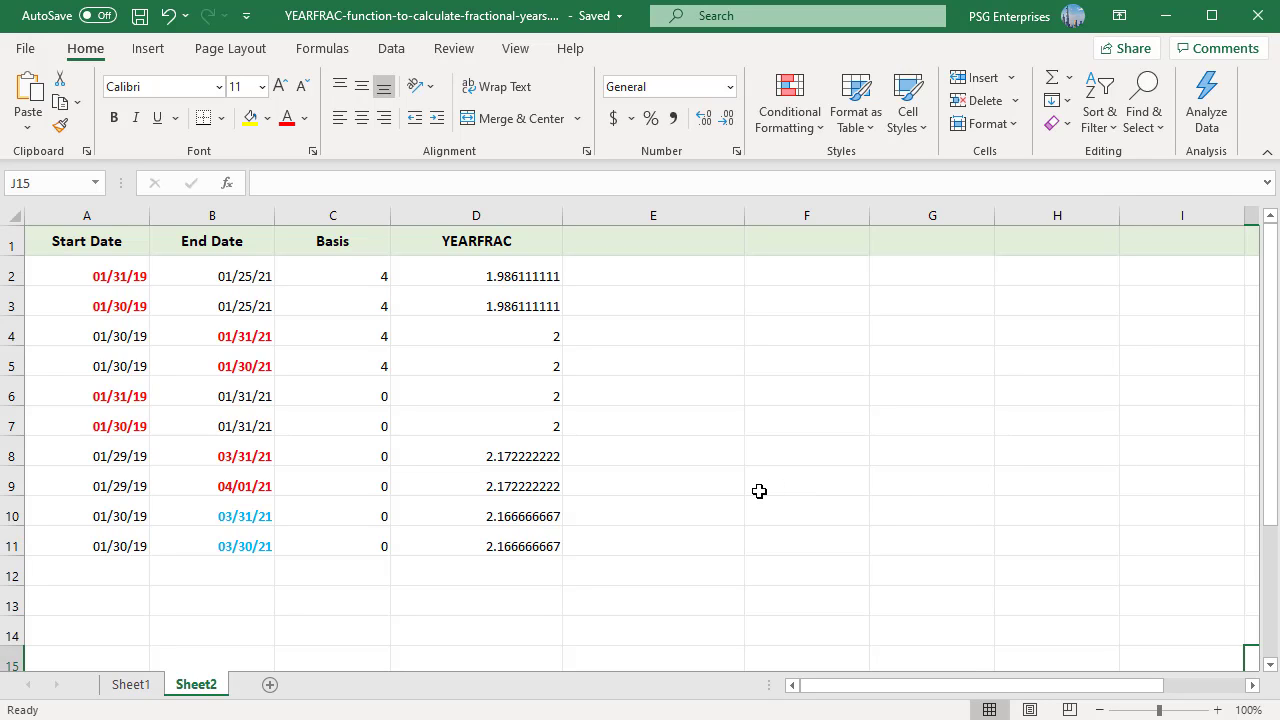
{"action": "mouse_move", "coordinate": [748, 491]}
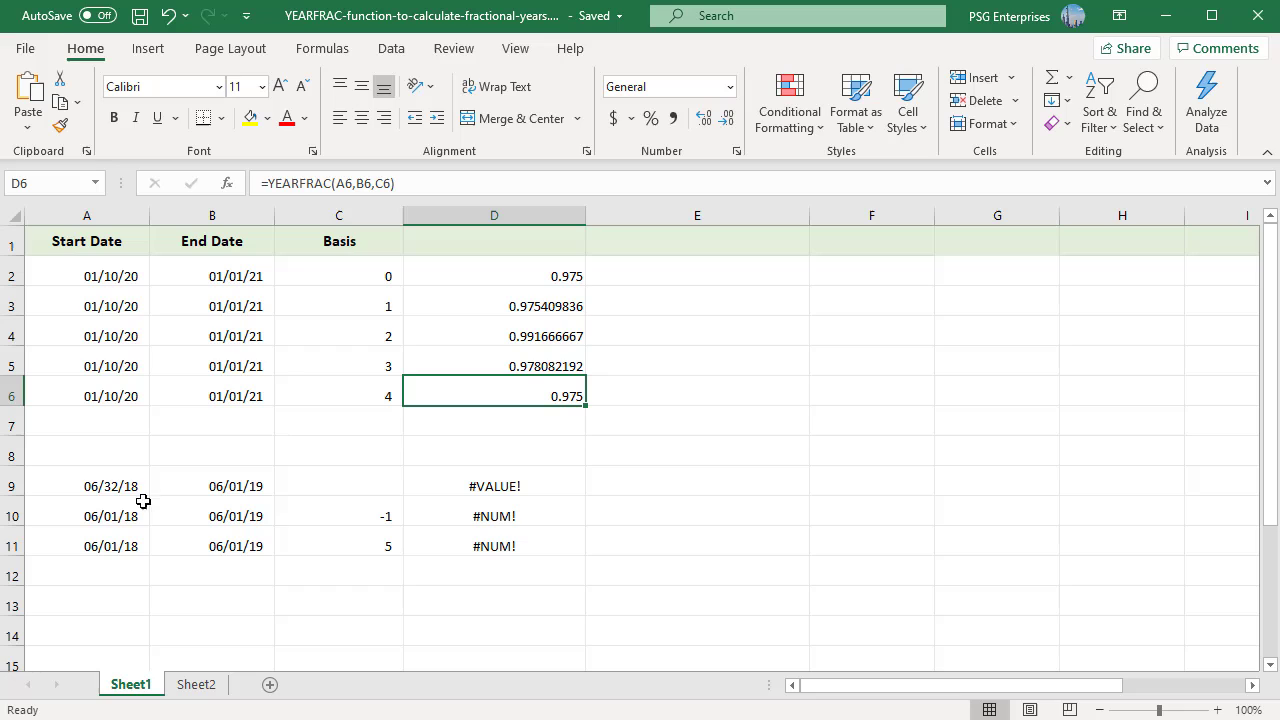
{"action": "left_click", "coordinate": [494, 485]}
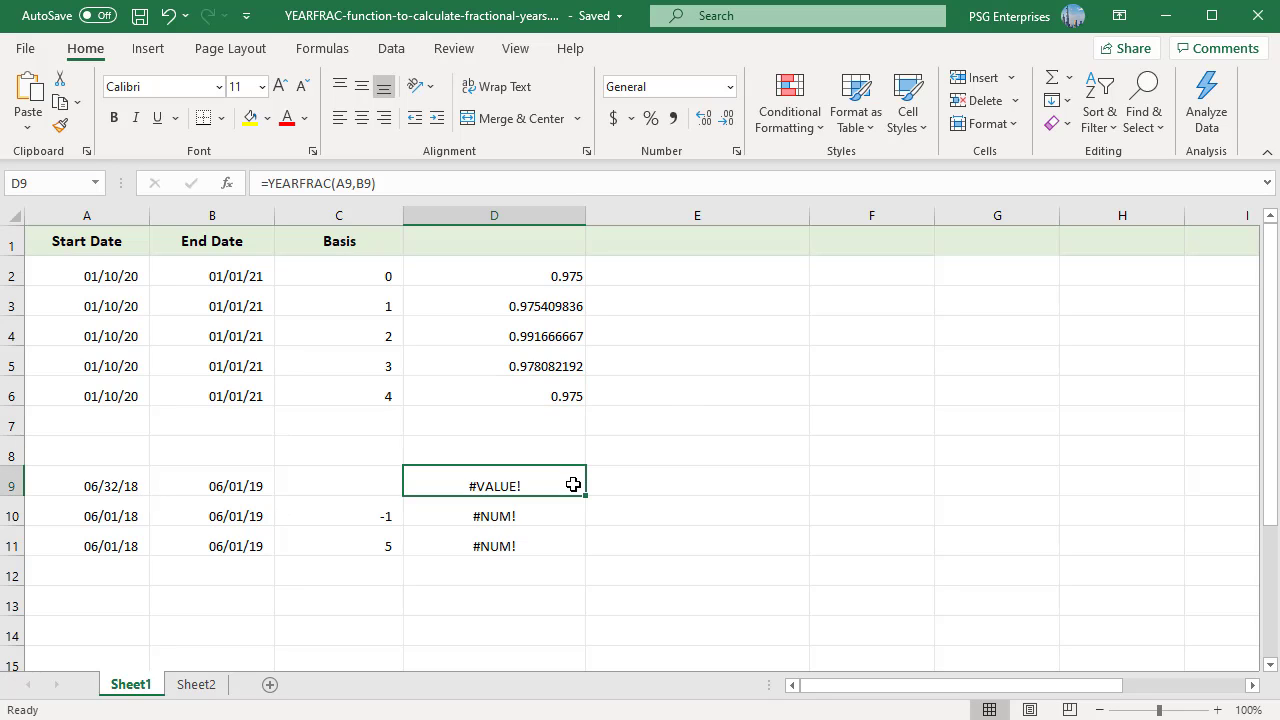
{"action": "mouse_move", "coordinate": [603, 491]}
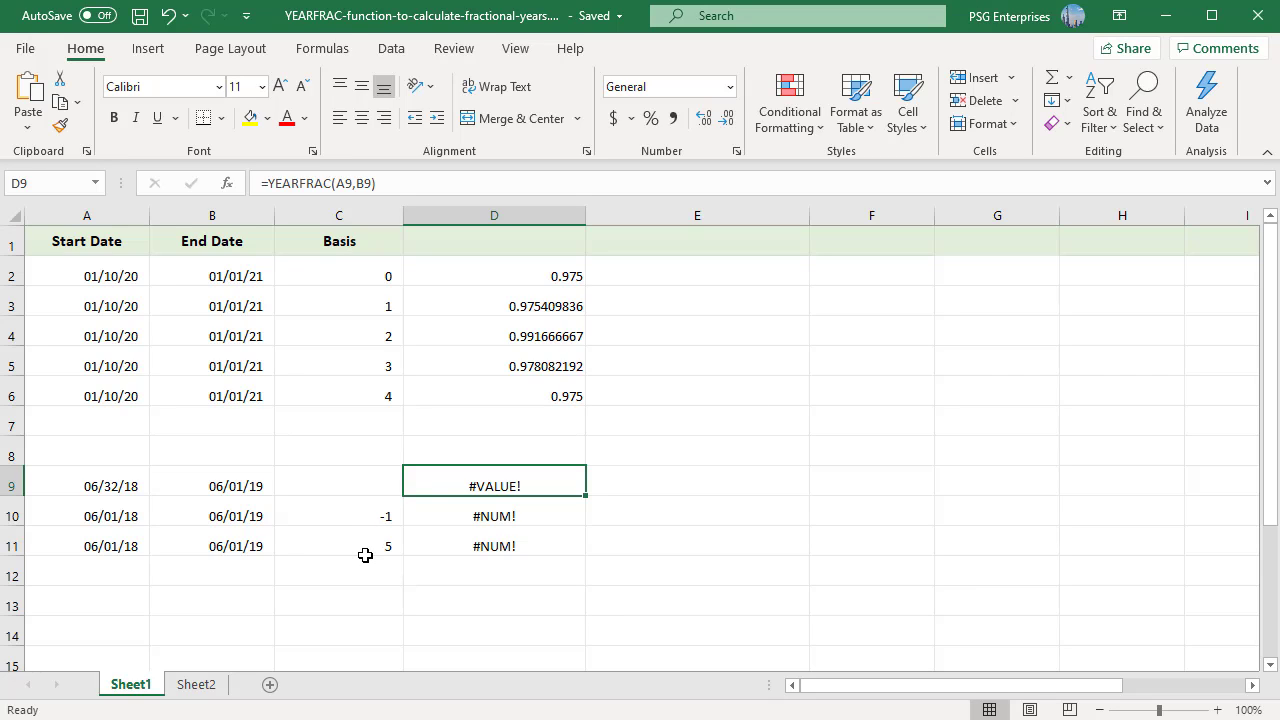
{"action": "mouse_move", "coordinate": [513, 528]}
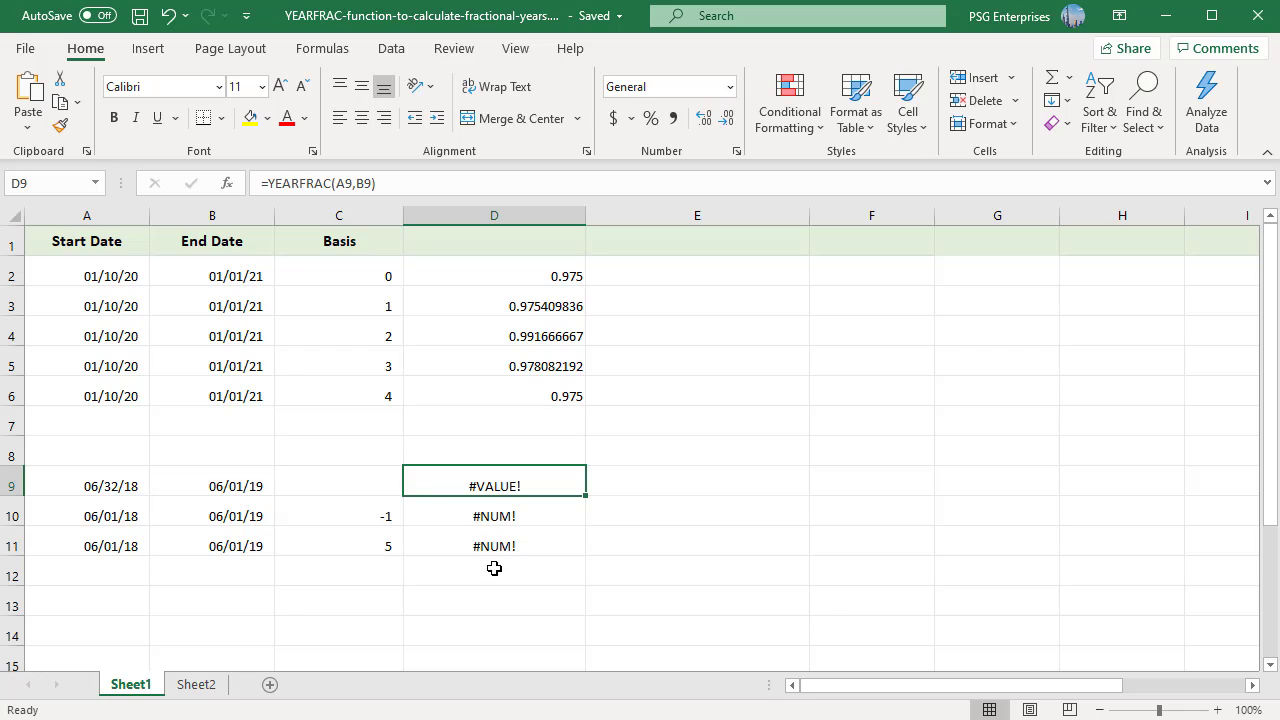
{"action": "mouse_move", "coordinate": [599, 569]}
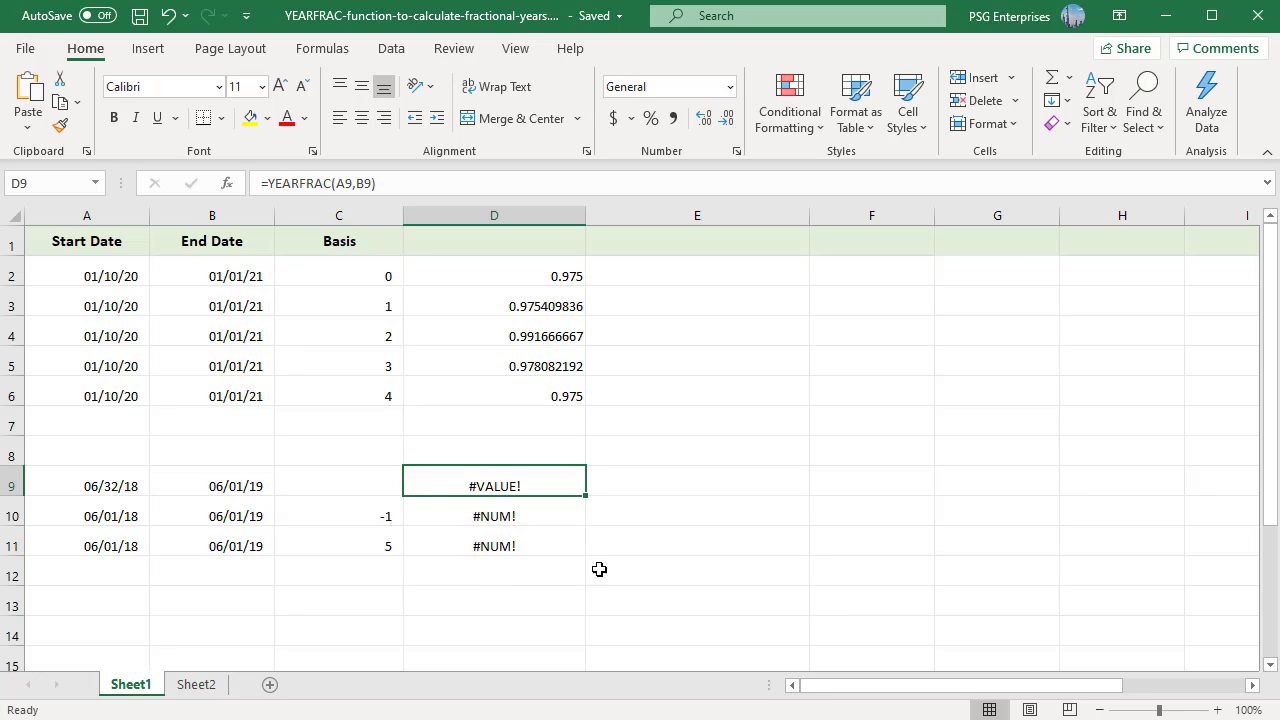
{"action": "mouse_move", "coordinate": [369, 530]}
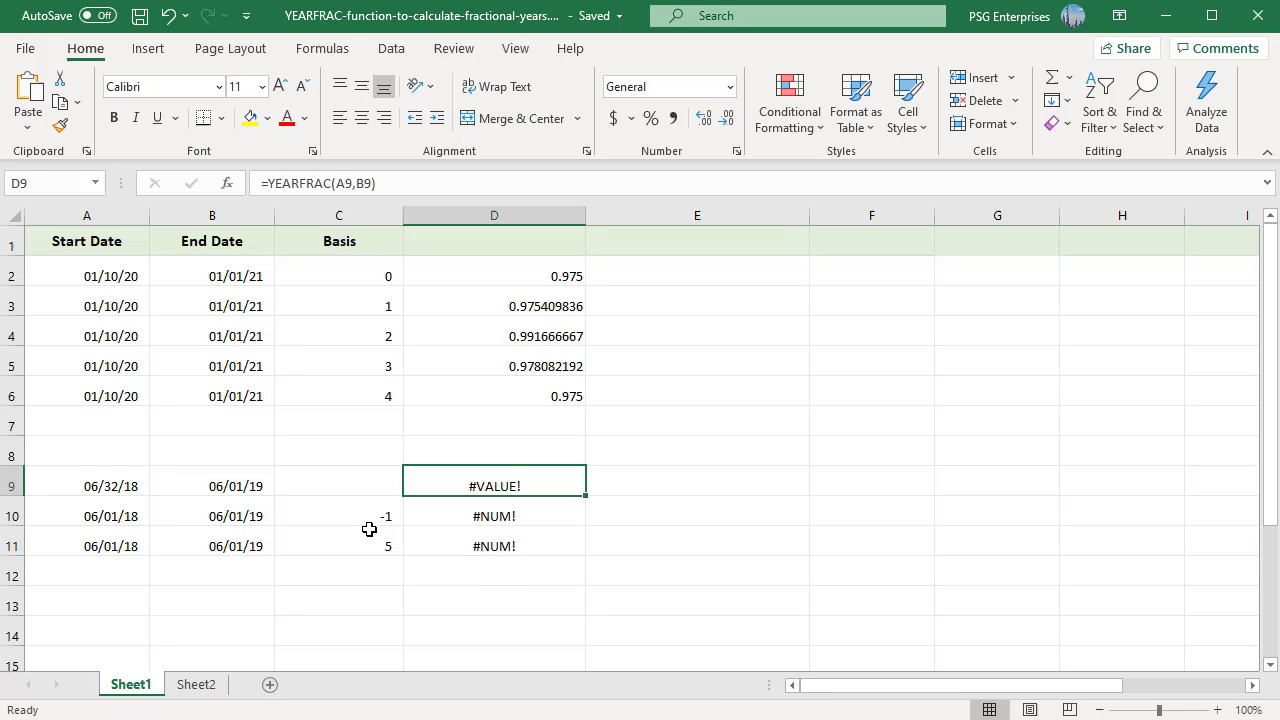